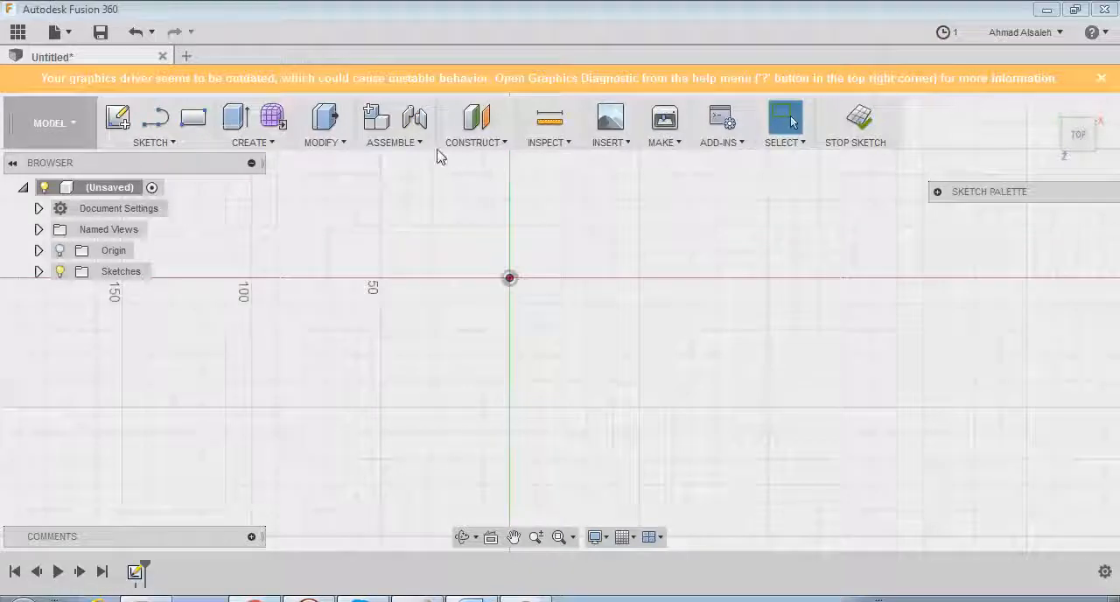
mouse_move(194, 118)
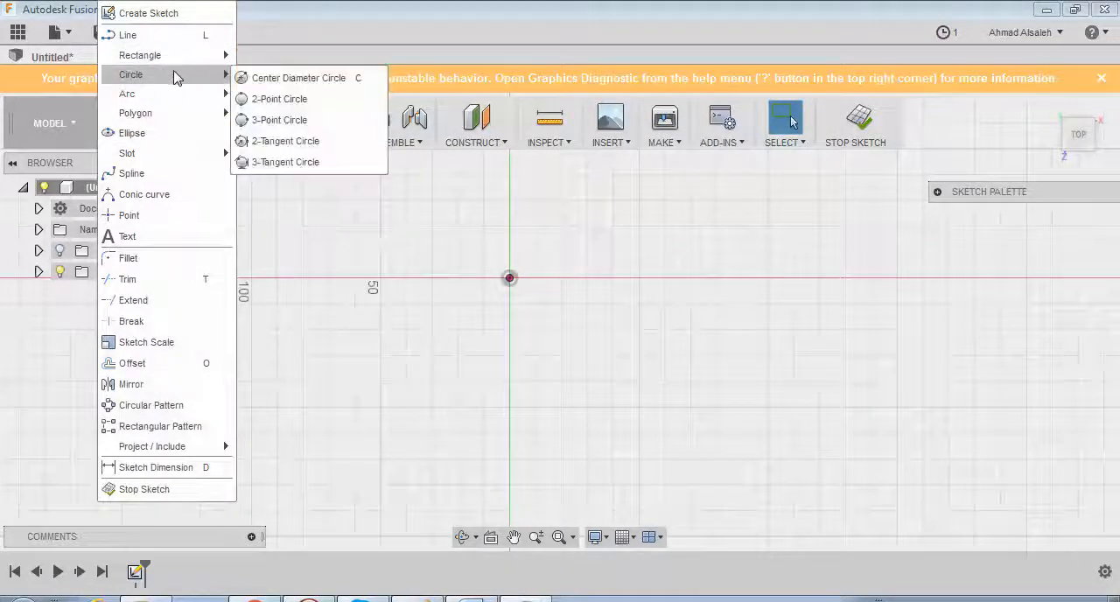
mouse_move(140, 55)
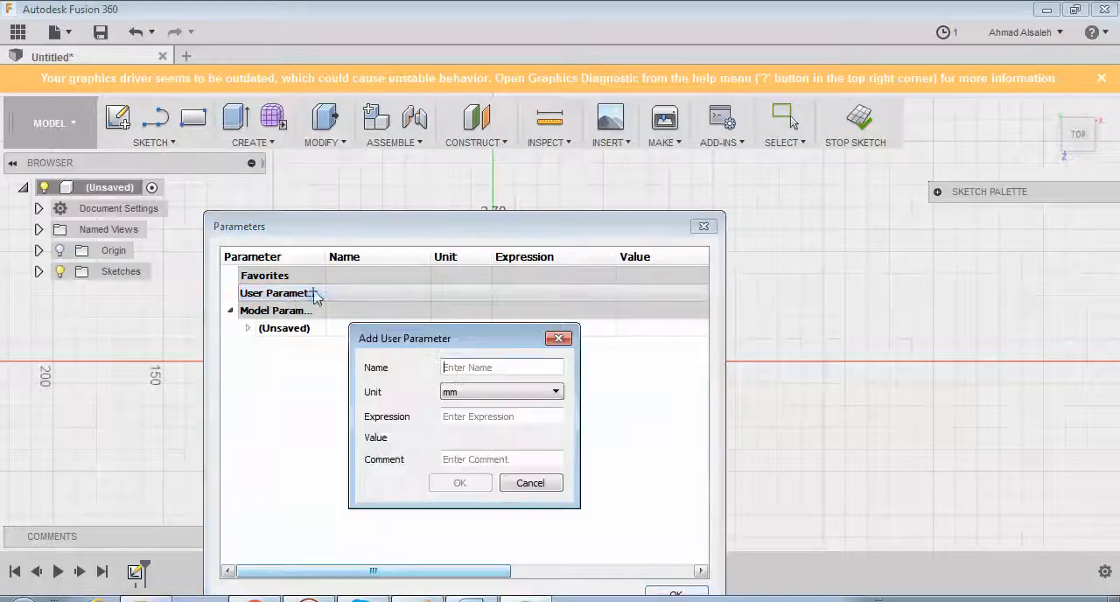
Create user parameter 'z' with expression 2 mm and confirm
type("z")
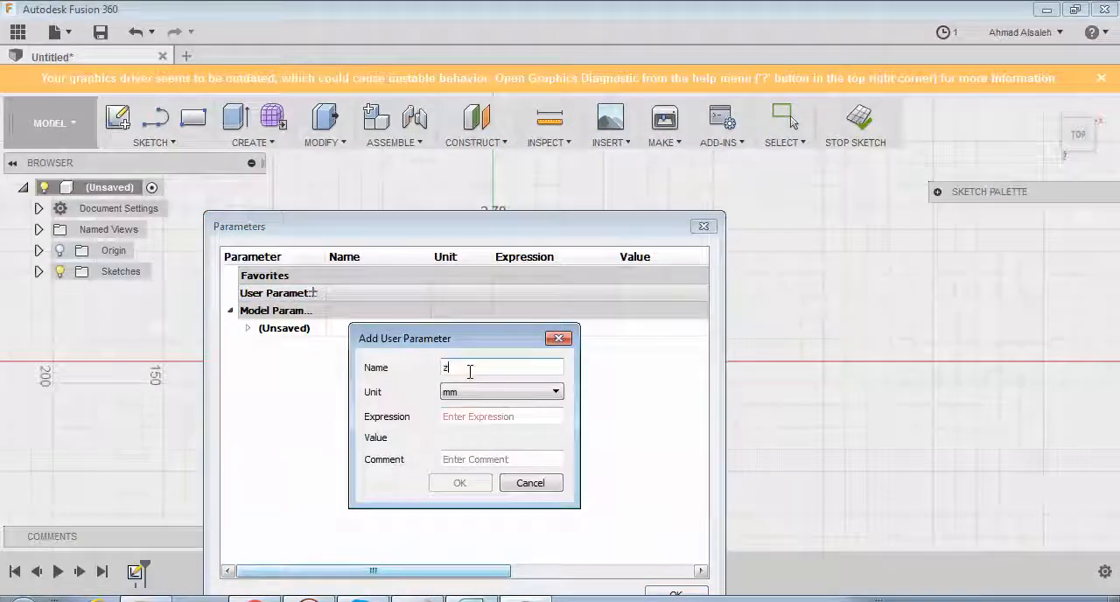
type("2.")
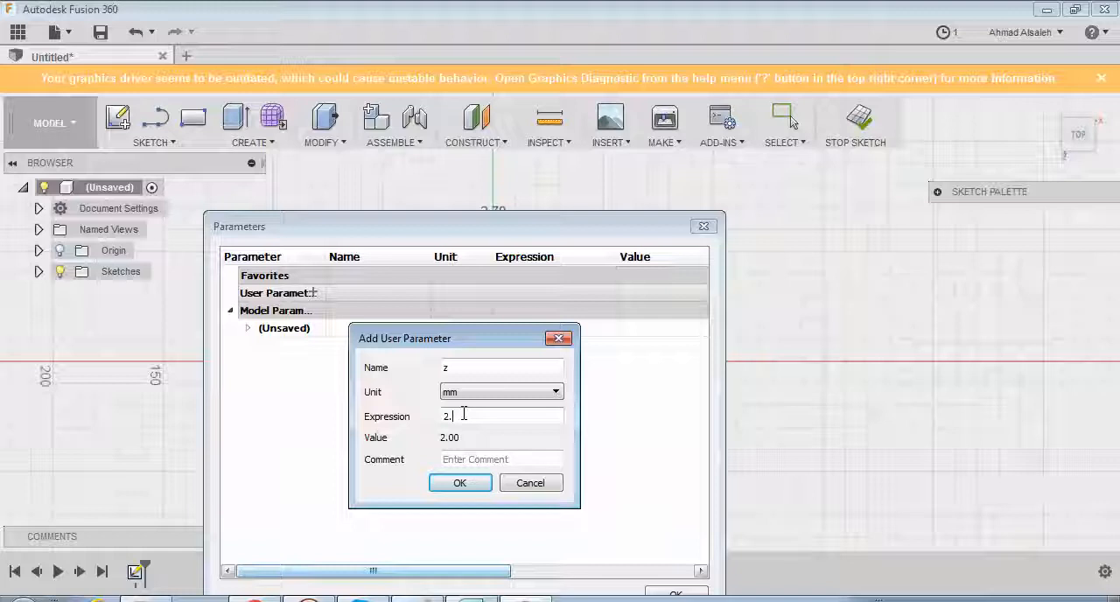
left_click(459, 481)
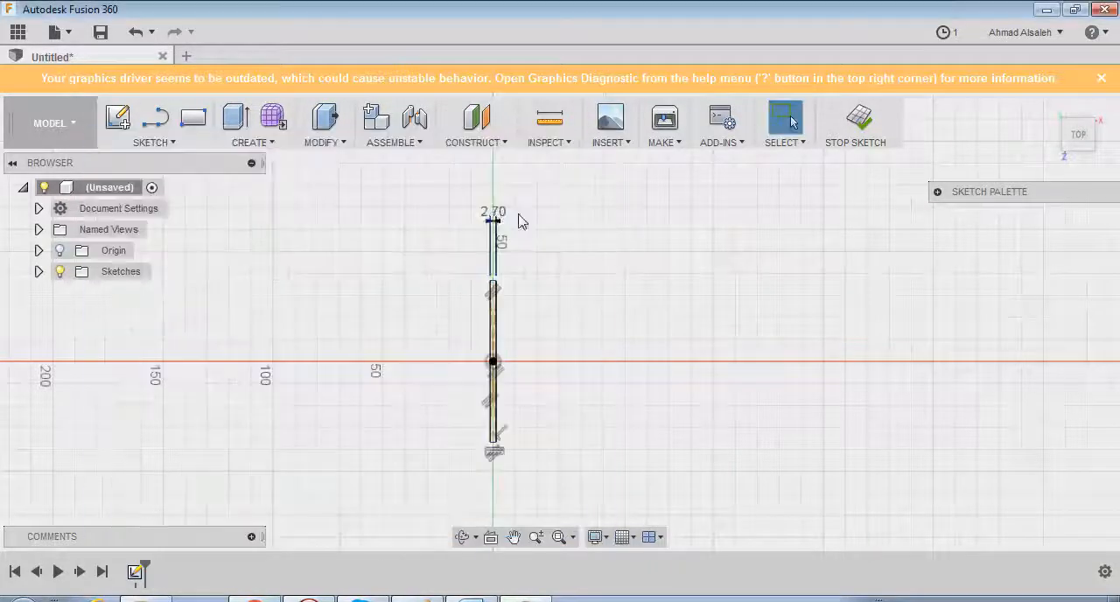
Draw the bent line segments out from the slot's top corner toward the right
left_click(493, 214)
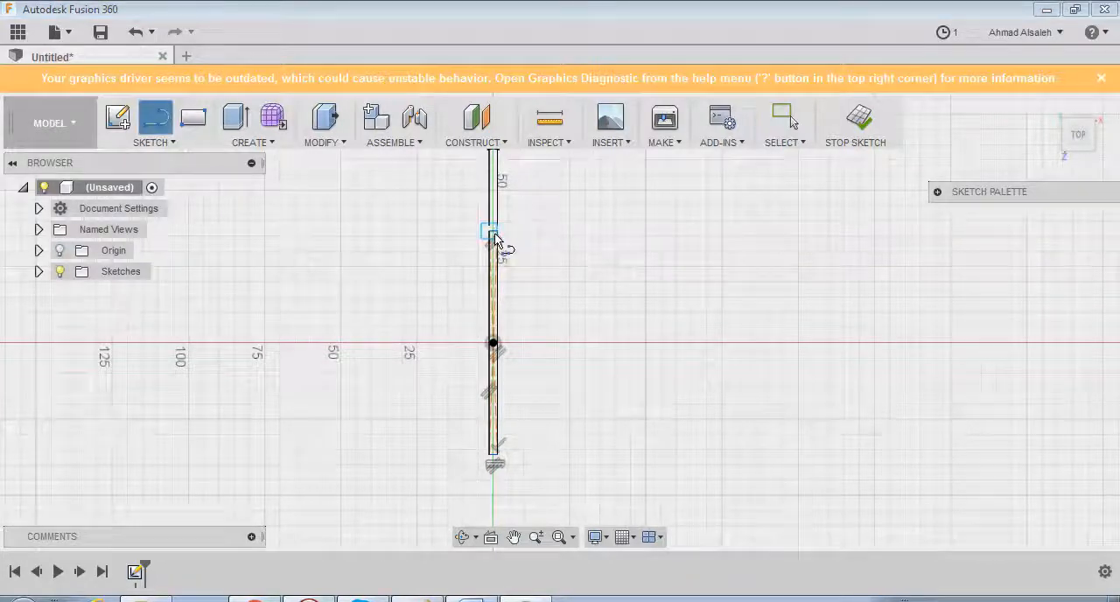
left_click_drag(493, 235, 560, 258)
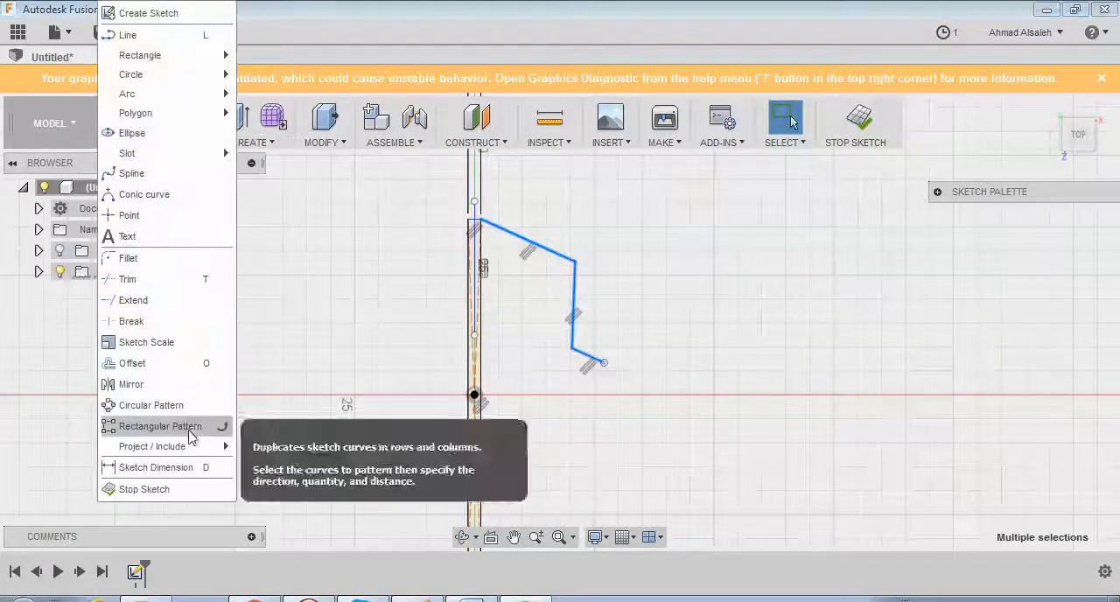
Mirror the bent lines across the vertical slot edge
left_click(131, 384)
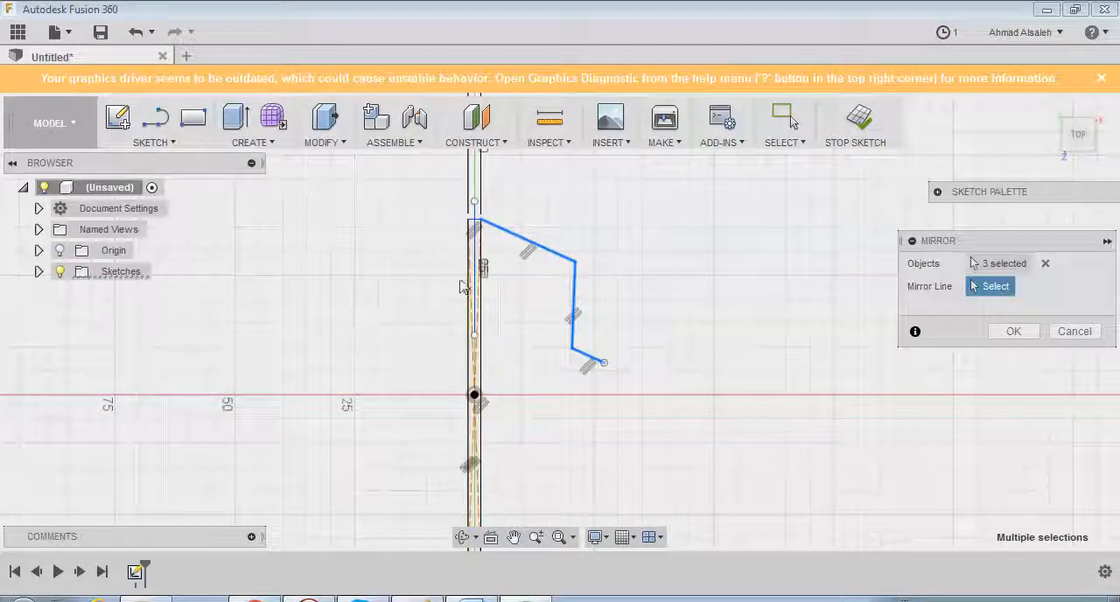
mouse_move(473, 276)
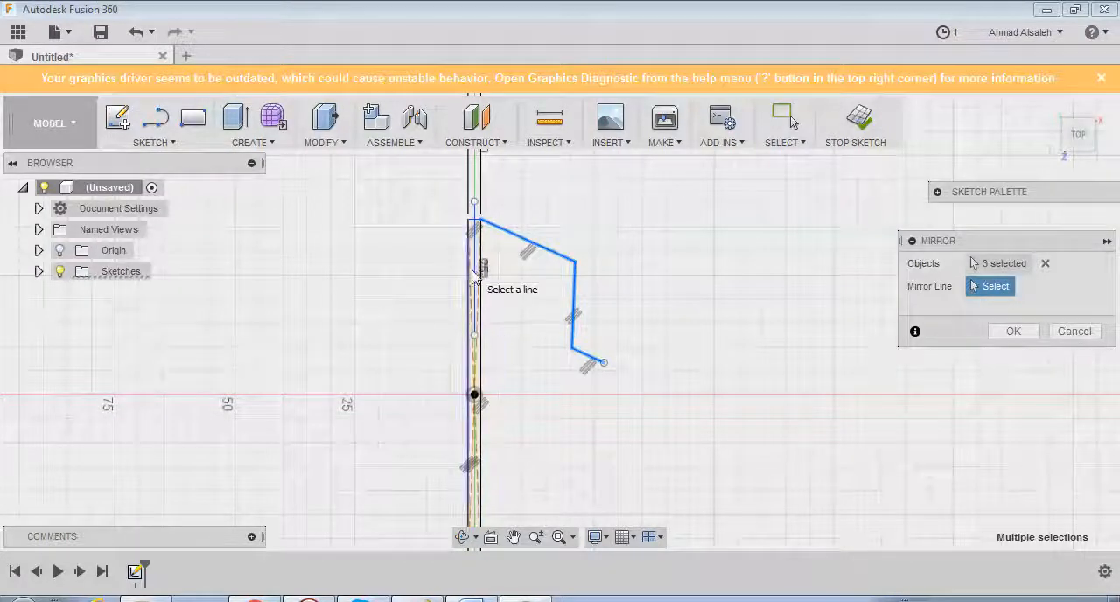
left_click(474, 275)
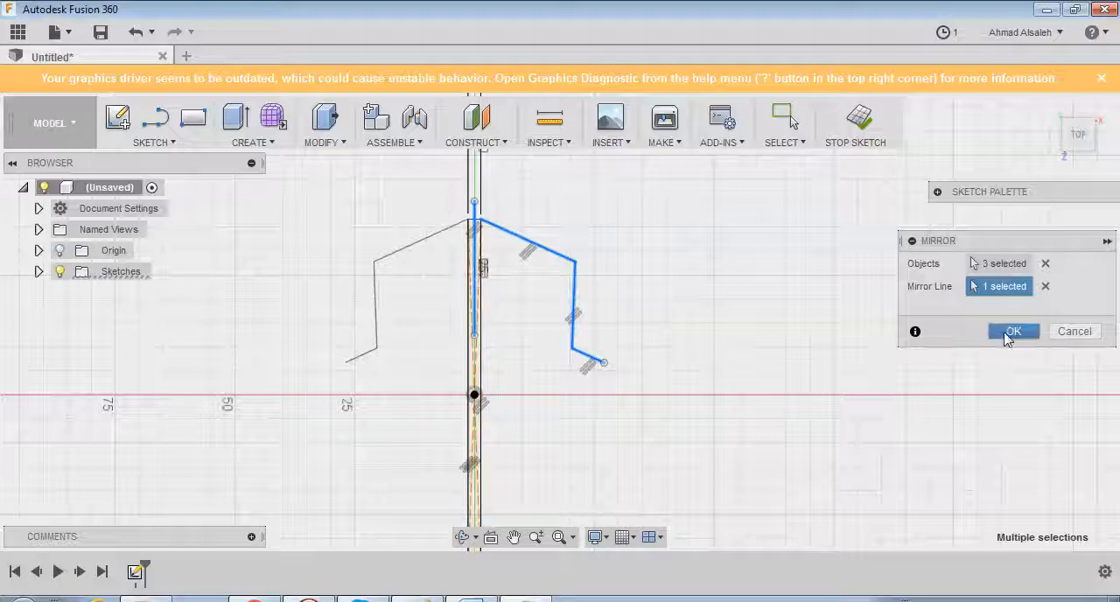
left_click(1013, 331)
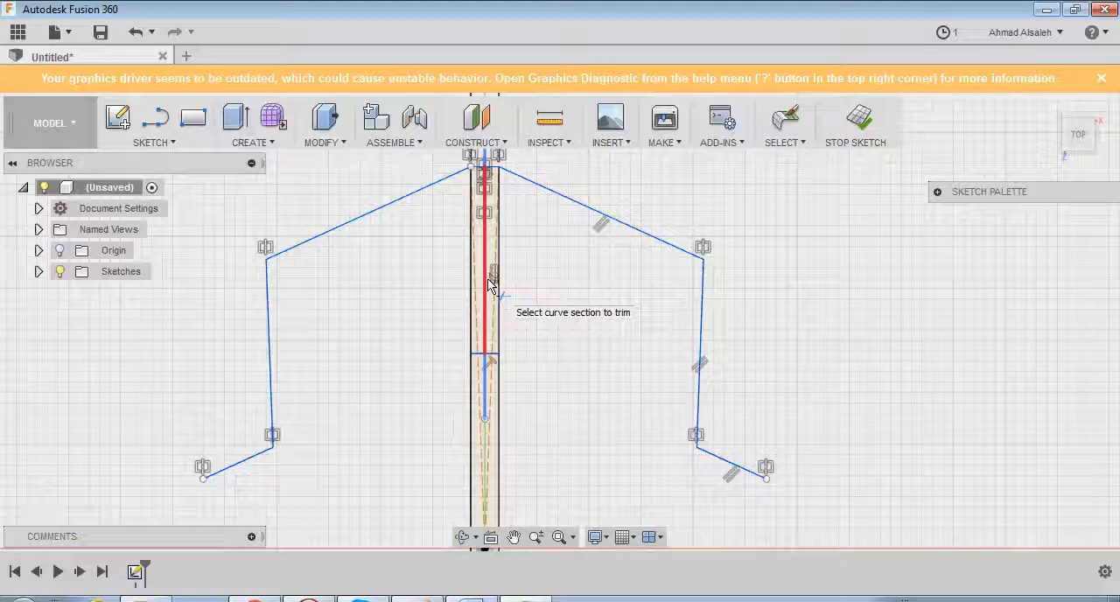
Trim the slot edge section between the mirrored outlines
left_click(484, 285)
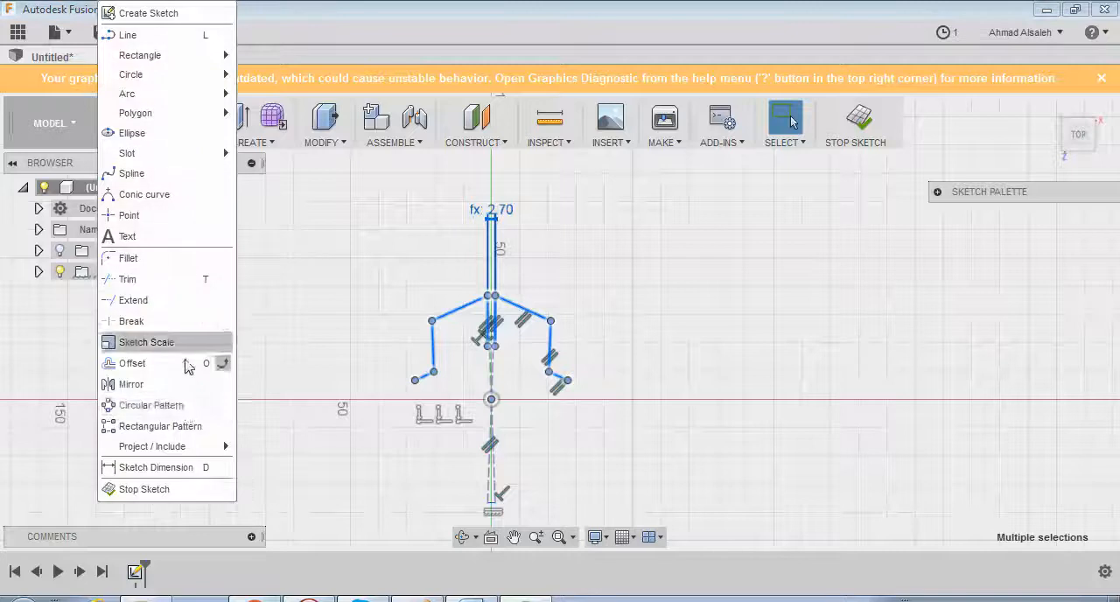
Draw a centre-diameter circle at the sketch origin
left_click(150, 405)
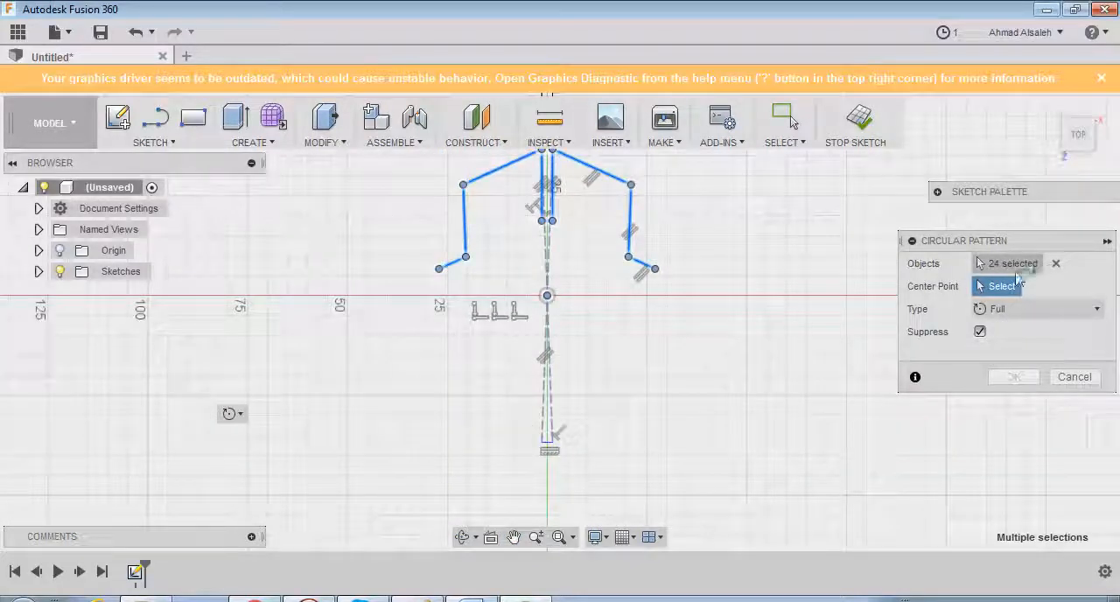
left_click(996, 286)
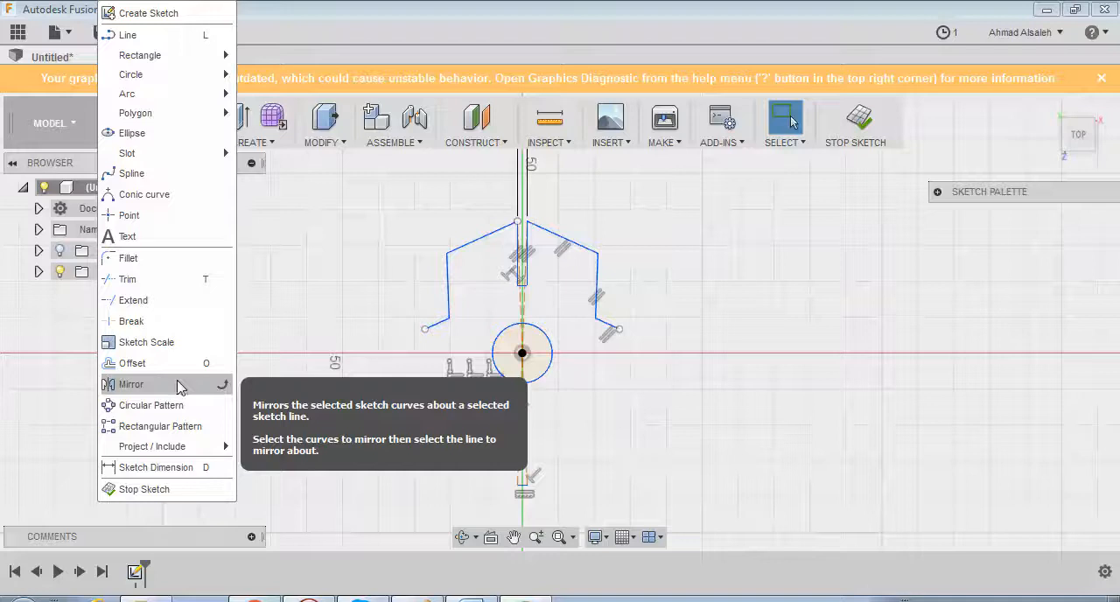
Circular-pattern the arm outline three times about the origin
left_click(150, 405)
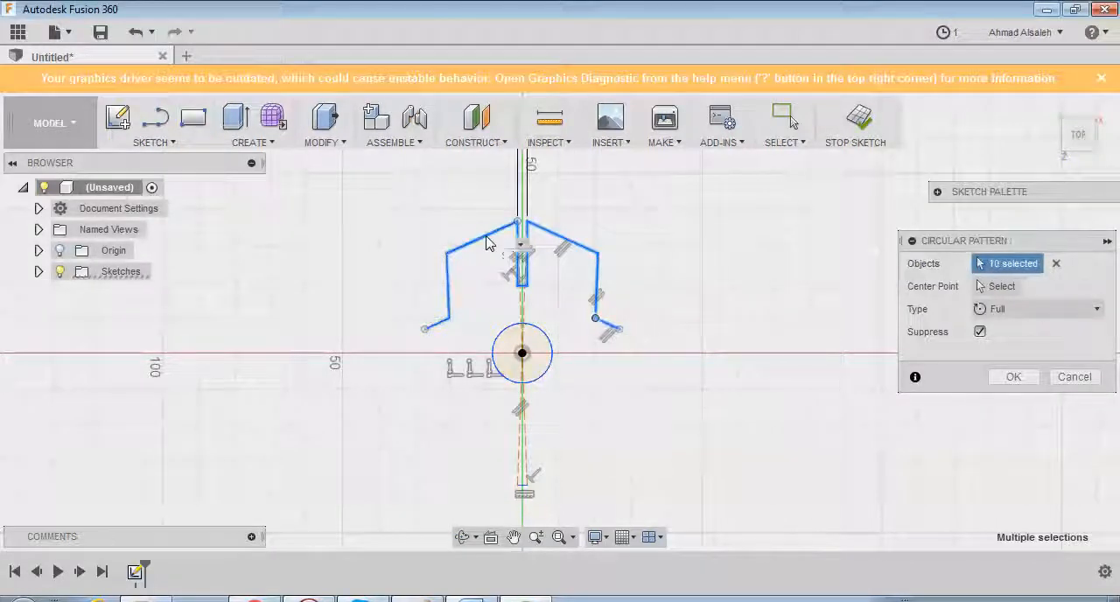
left_click(1002, 286)
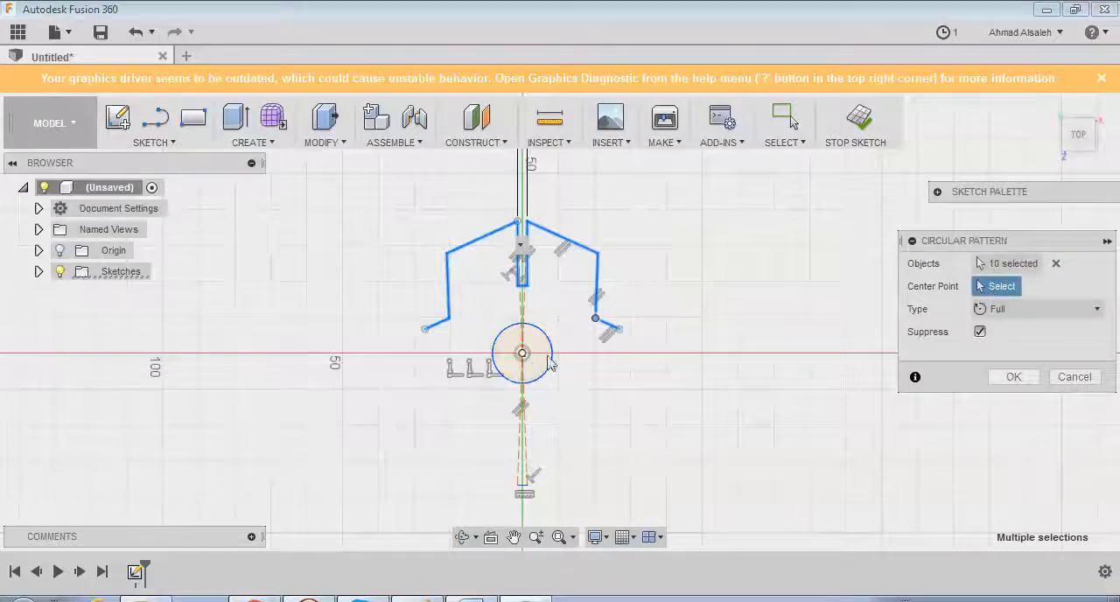
left_click(520, 353)
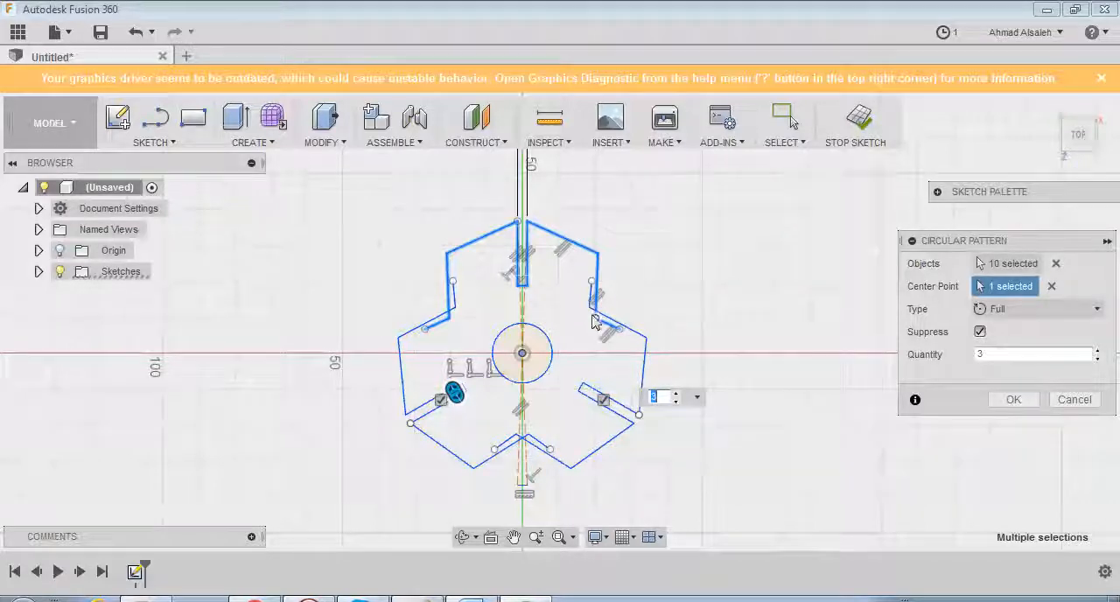
mouse_move(608, 332)
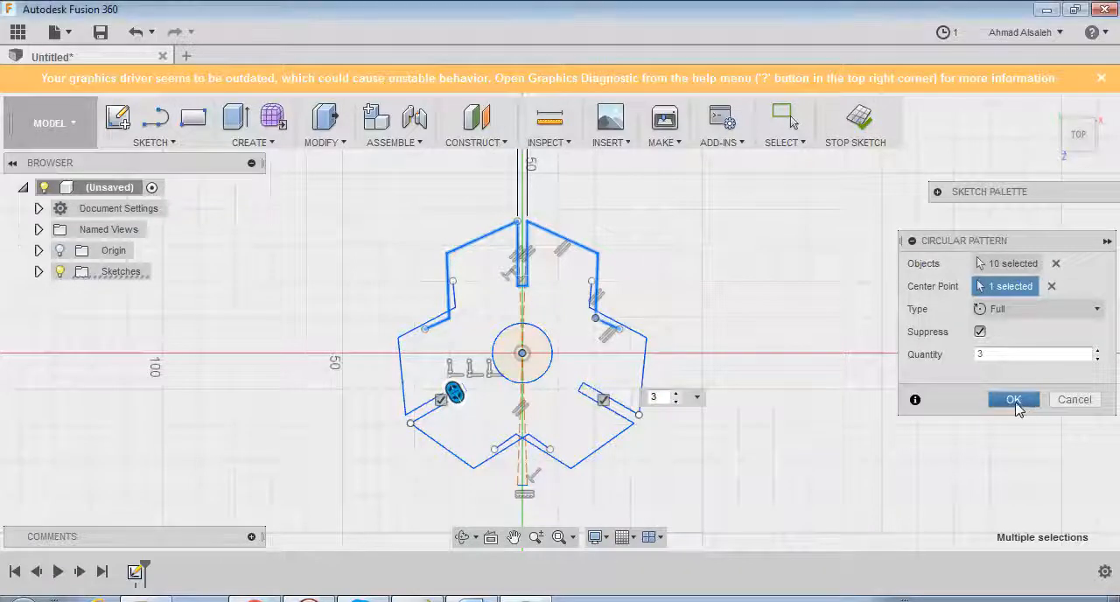
left_click(1013, 399)
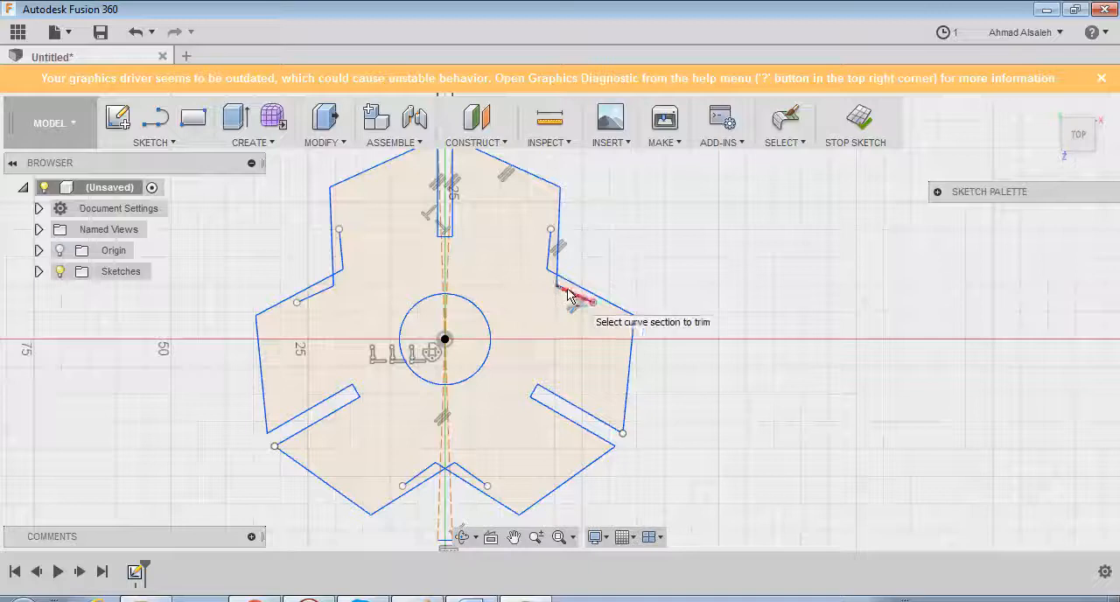
Trim the overlapping segments at the right arm and bottom notch
left_click(572, 293)
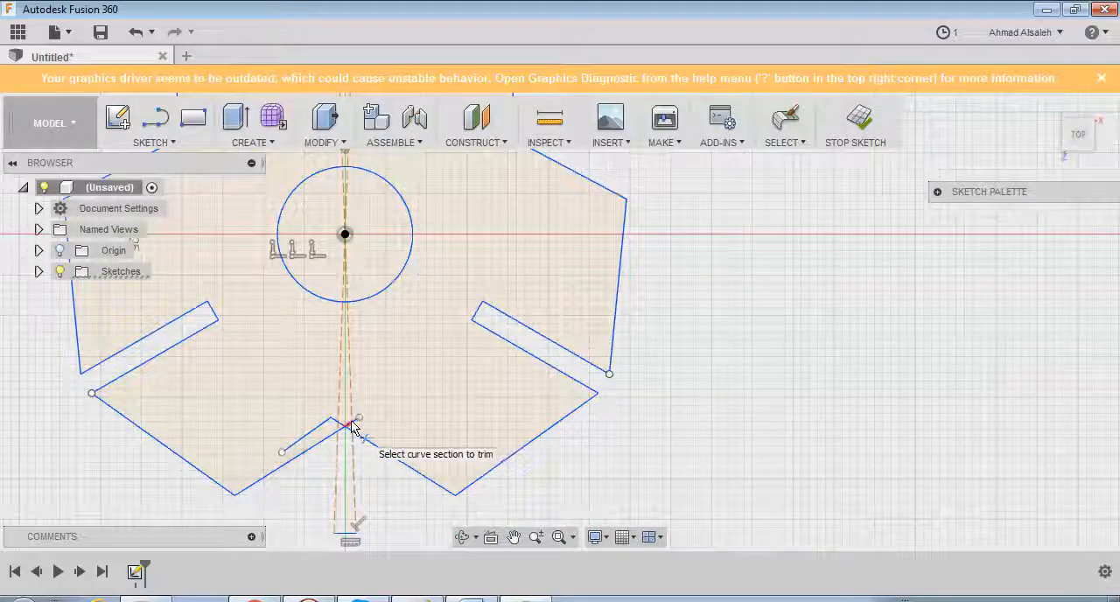
left_click(349, 426)
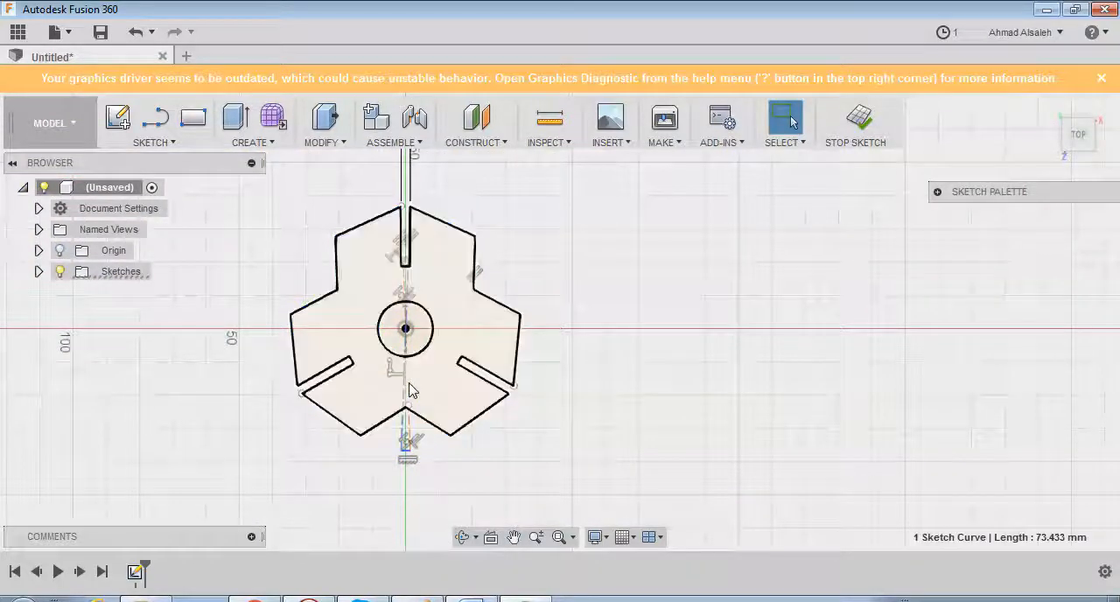
left_click(410, 389)
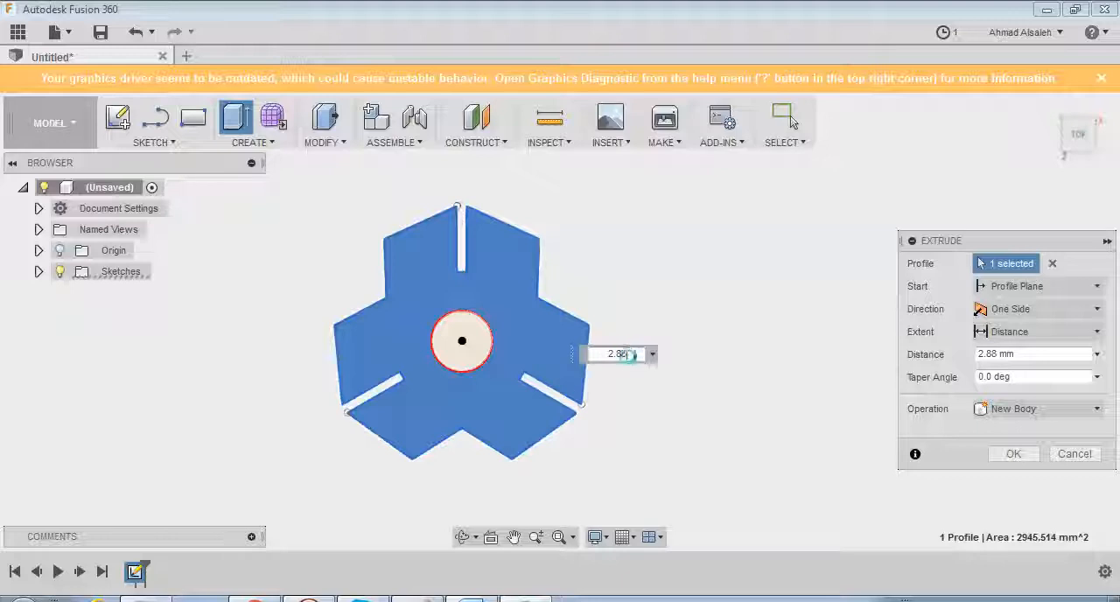
Extrude the profile 2.85 mm as a new body
left_click(1013, 454)
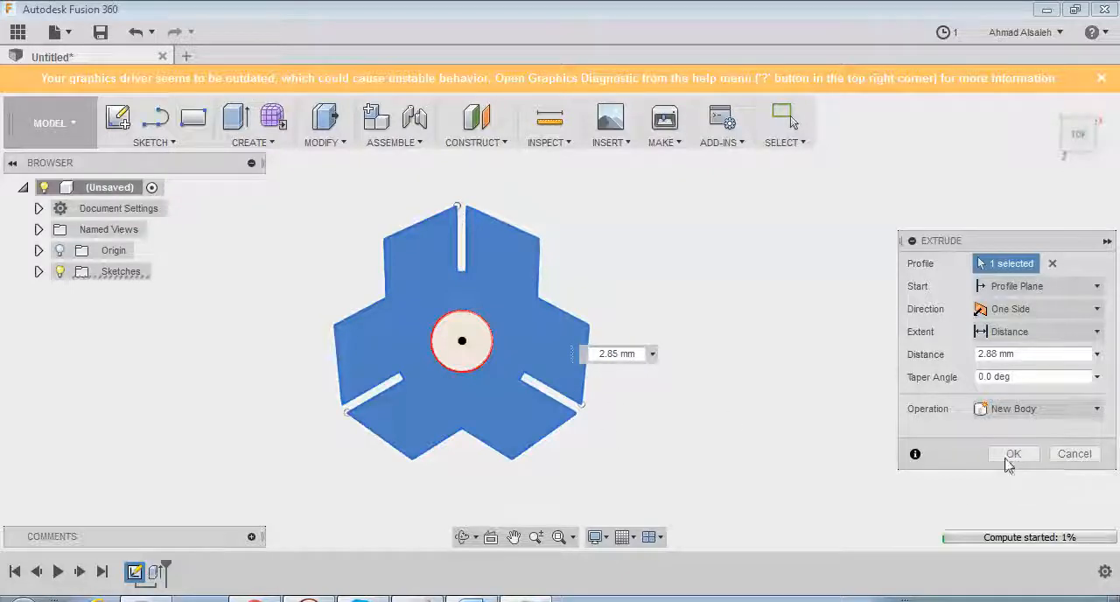
left_click(1013, 453)
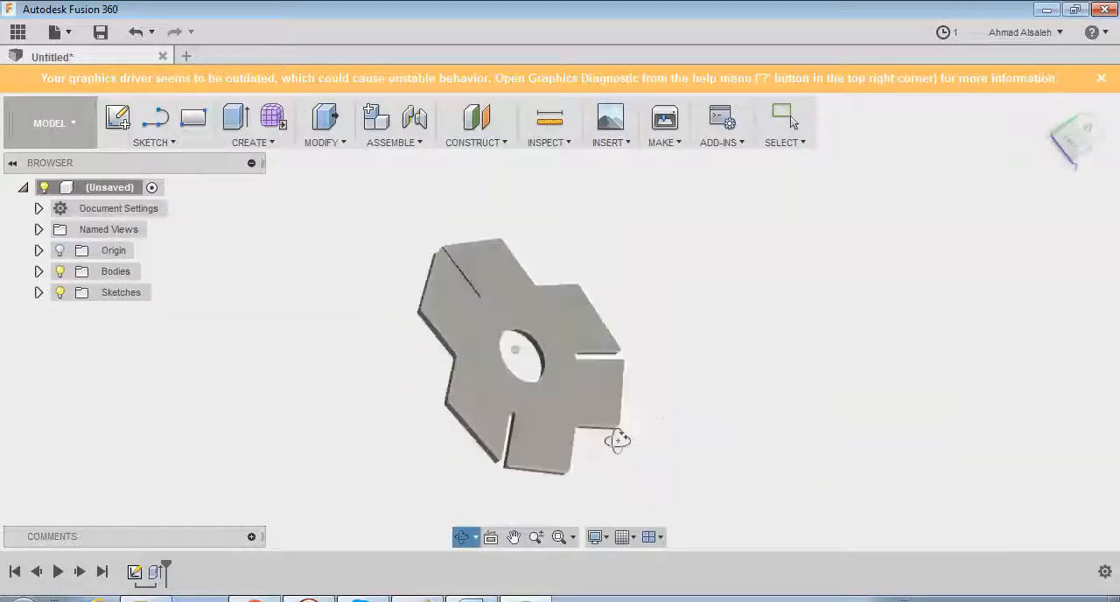
left_click_drag(617, 440, 566, 421)
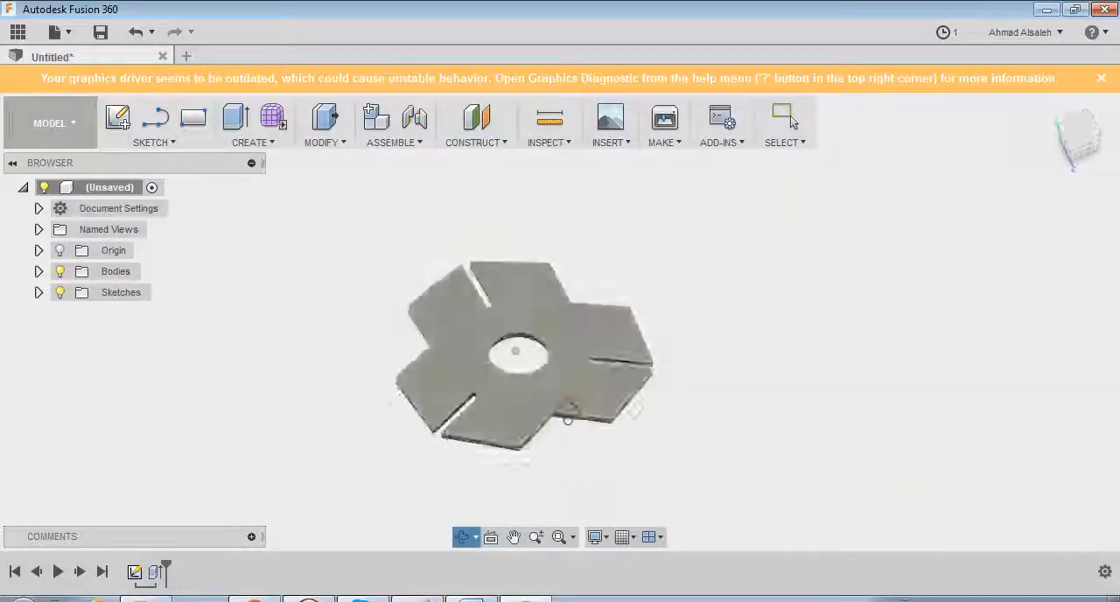
left_click_drag(567, 420, 488, 450)
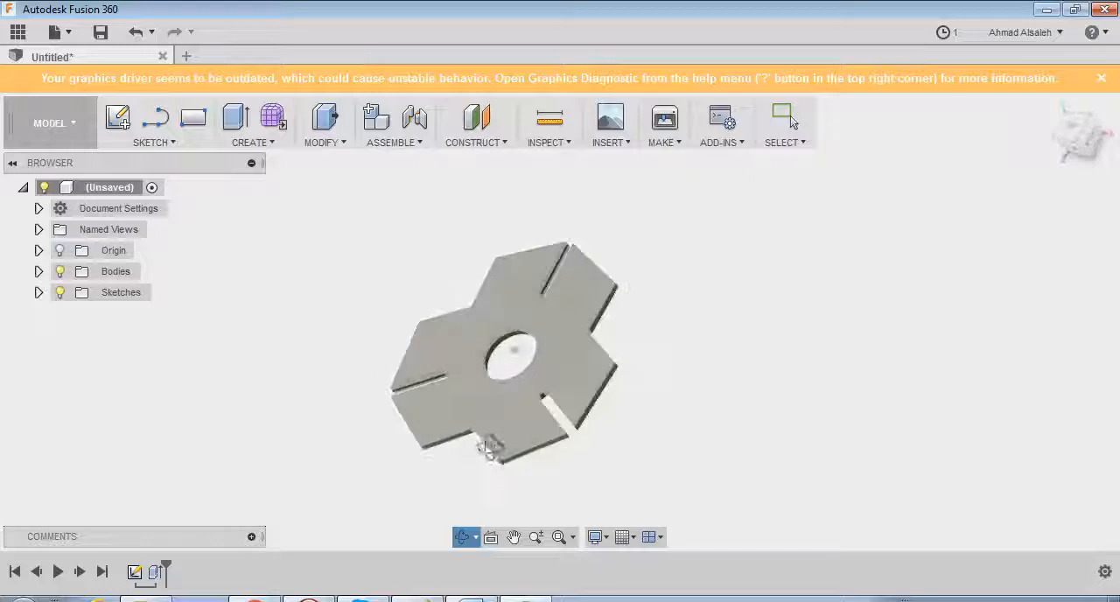